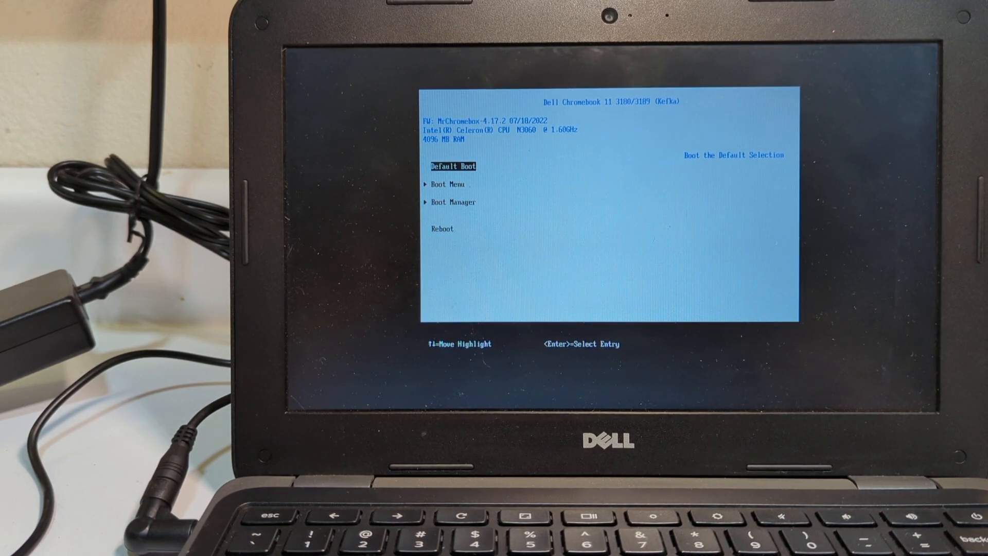
# Step: Boot the Chromebook from 'USB: USB Disk 2.0' via the firmware Boot Menu
pyautogui.press('Down')
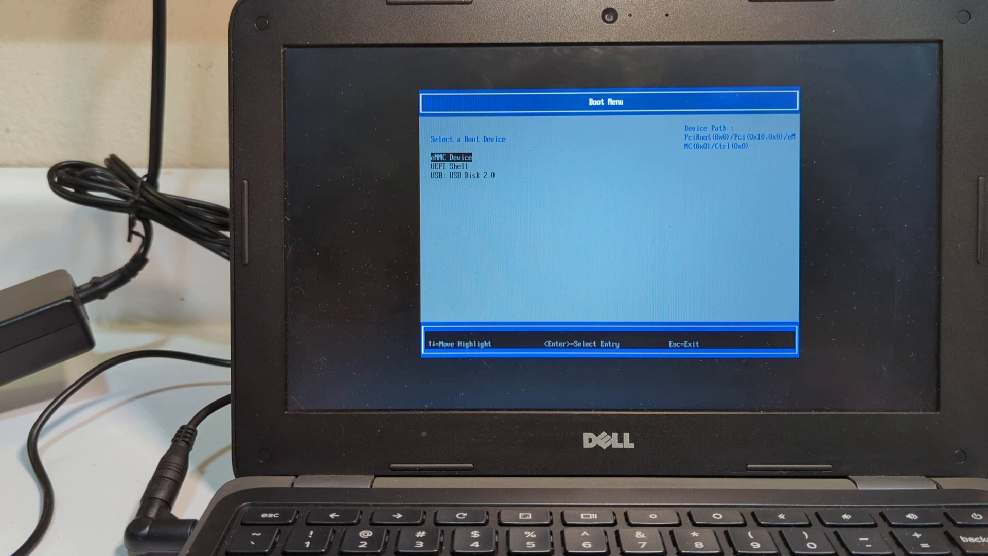
pyautogui.press('down')
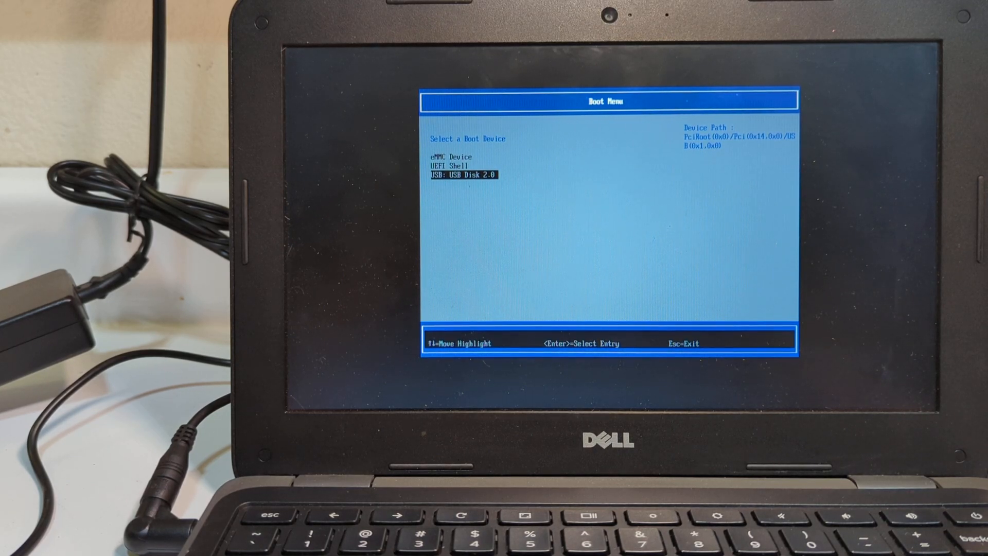
pyautogui.press('Enter')
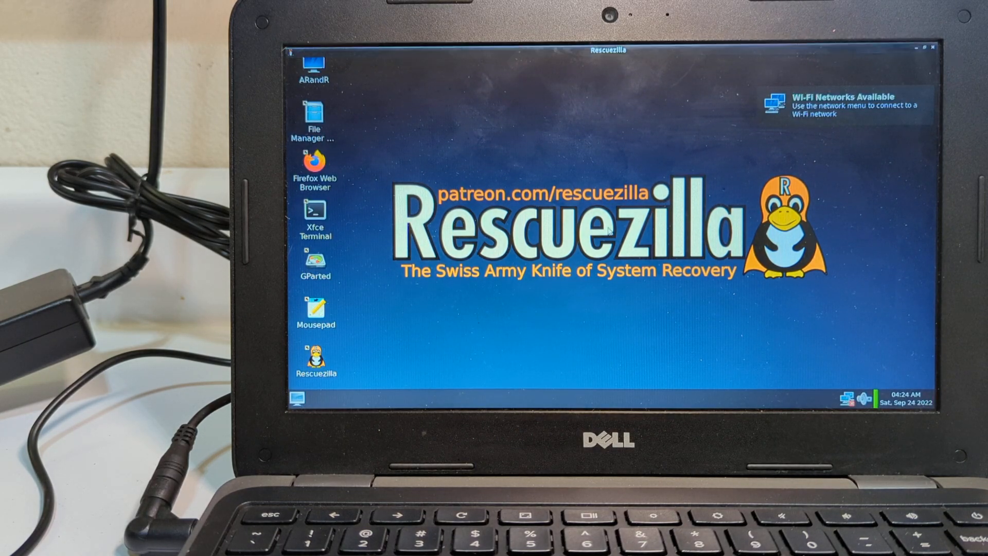
pyautogui.doubleClick(316, 360)
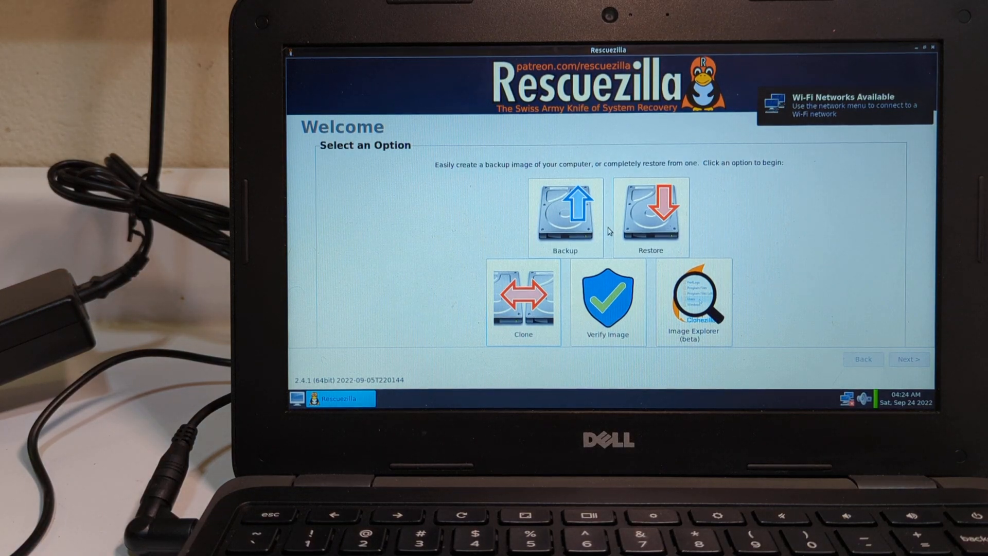
pyautogui.moveTo(656, 152)
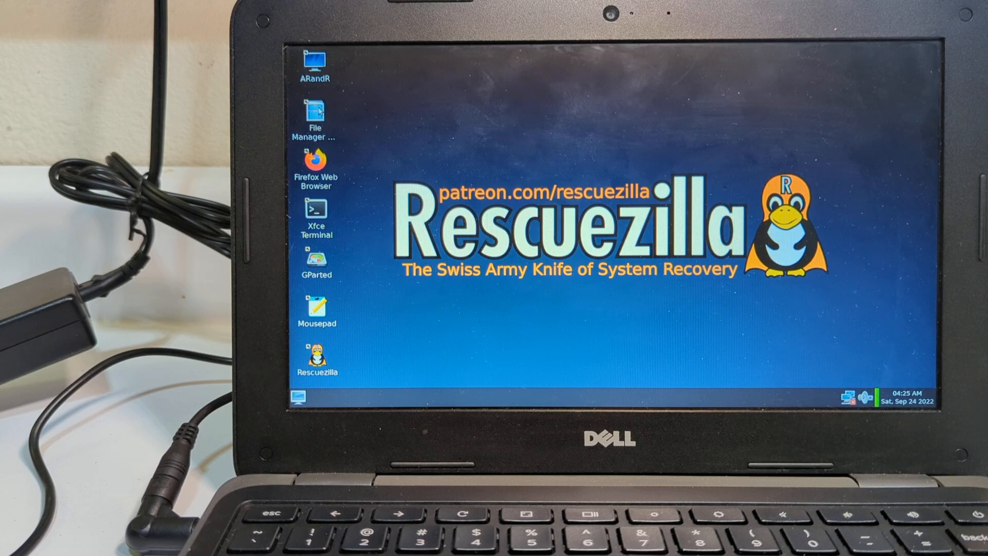
pyautogui.moveTo(372, 120)
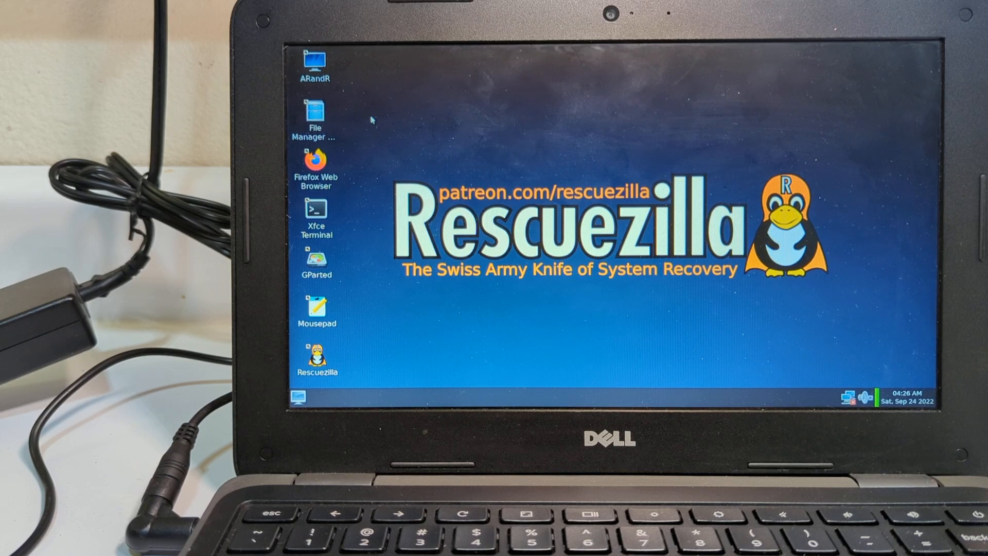
pyautogui.moveTo(373, 214)
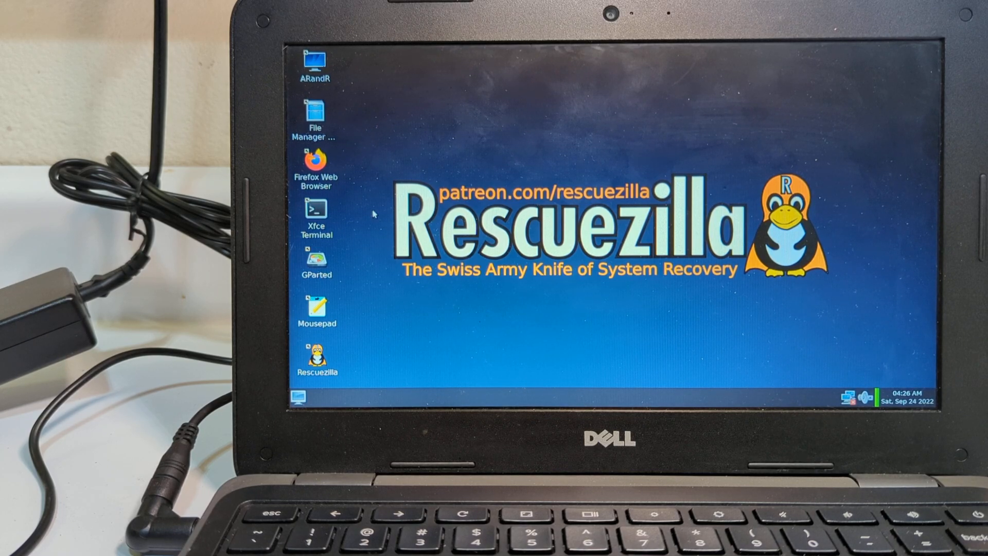
pyautogui.moveTo(372, 270)
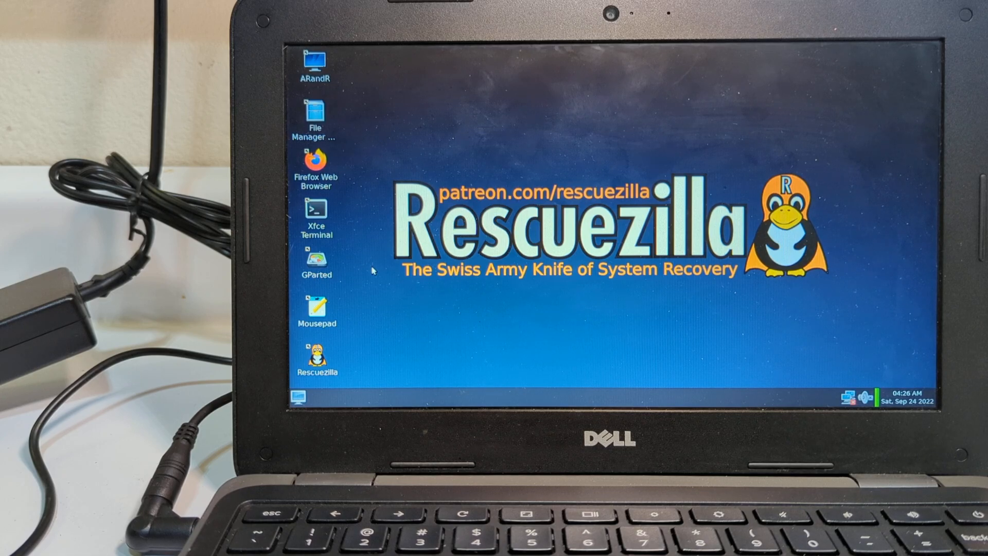
pyautogui.moveTo(367, 319)
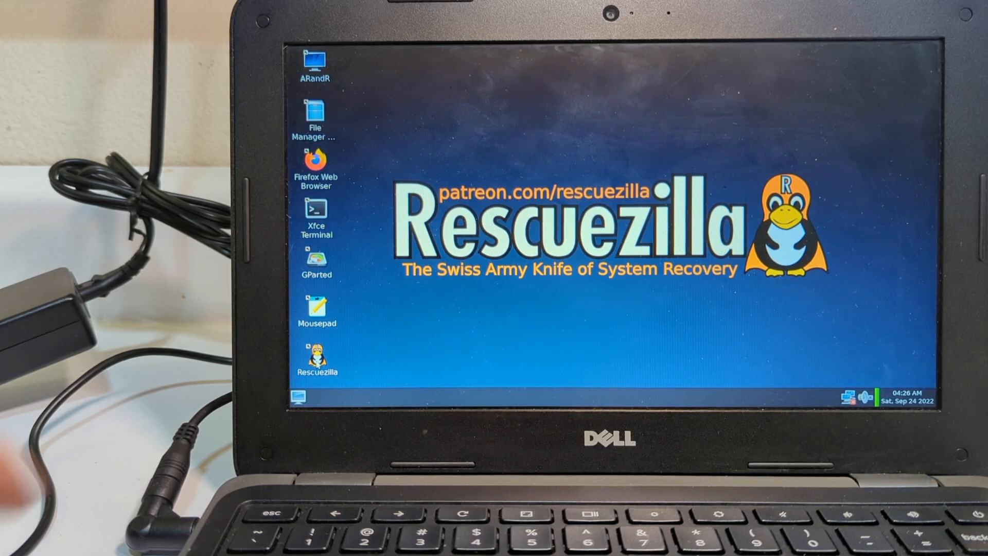
pyautogui.moveTo(317, 357)
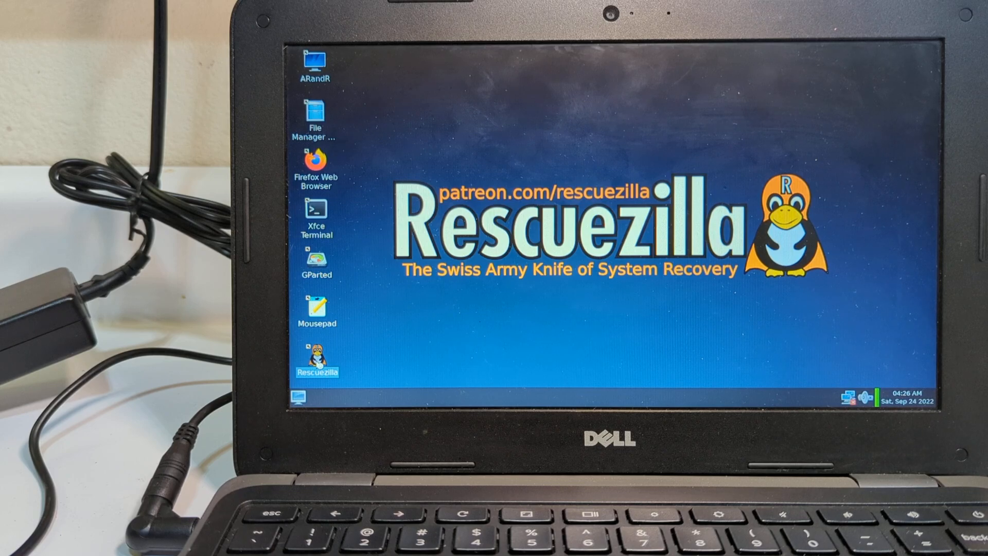
# Step: Launch Rescuezilla from its desktop icon to reach the Welcome screen
pyautogui.doubleClick(318, 356)
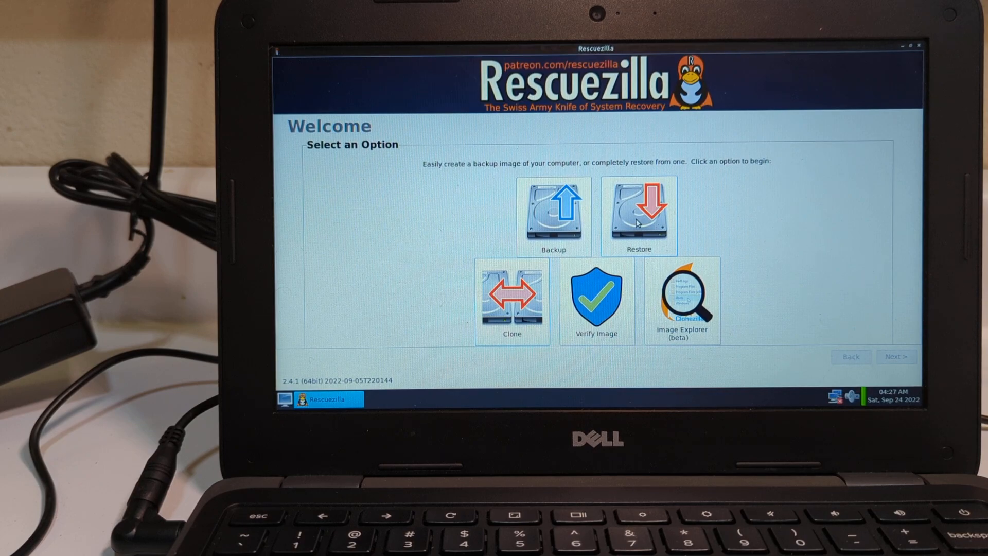
# Step: Start a Restore and select partition #5 (Drive 3, 14.5GB vfat HP v150w) as image location
pyautogui.click(638, 214)
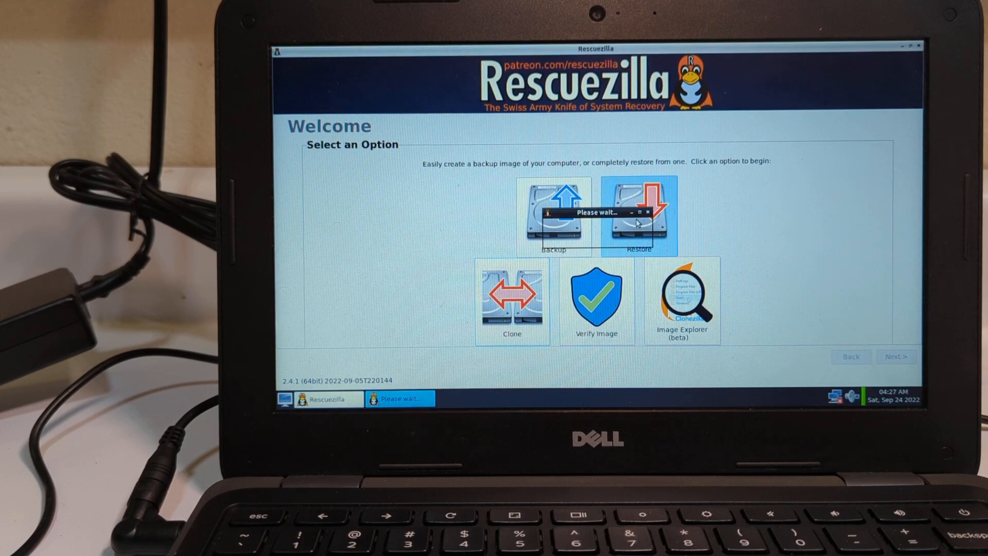
pyautogui.click(638, 215)
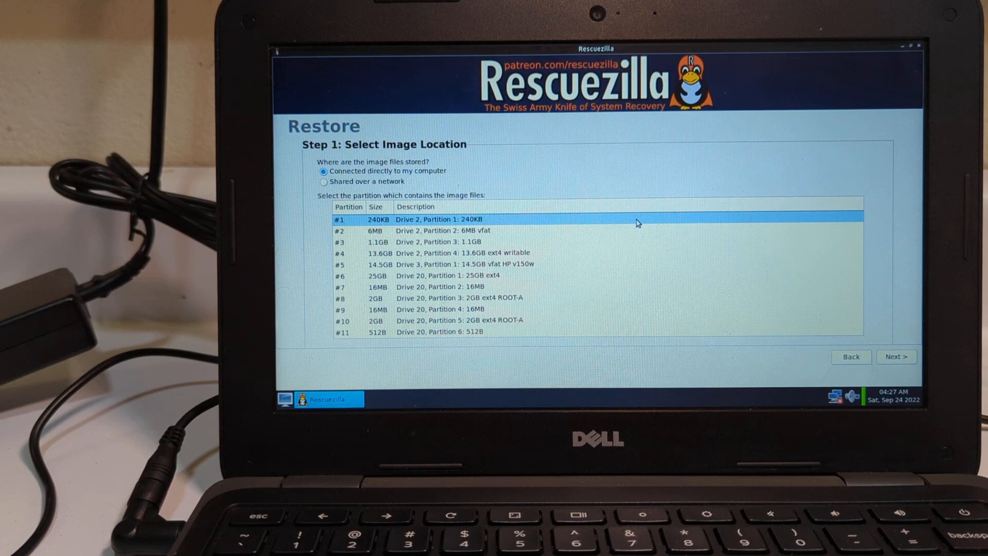
pyautogui.click(463, 254)
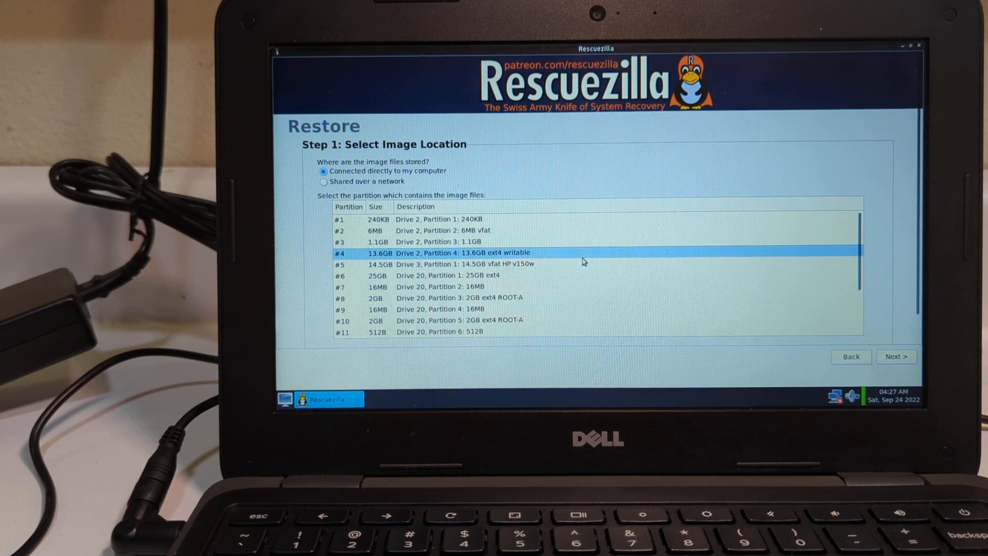
pyautogui.click(460, 264)
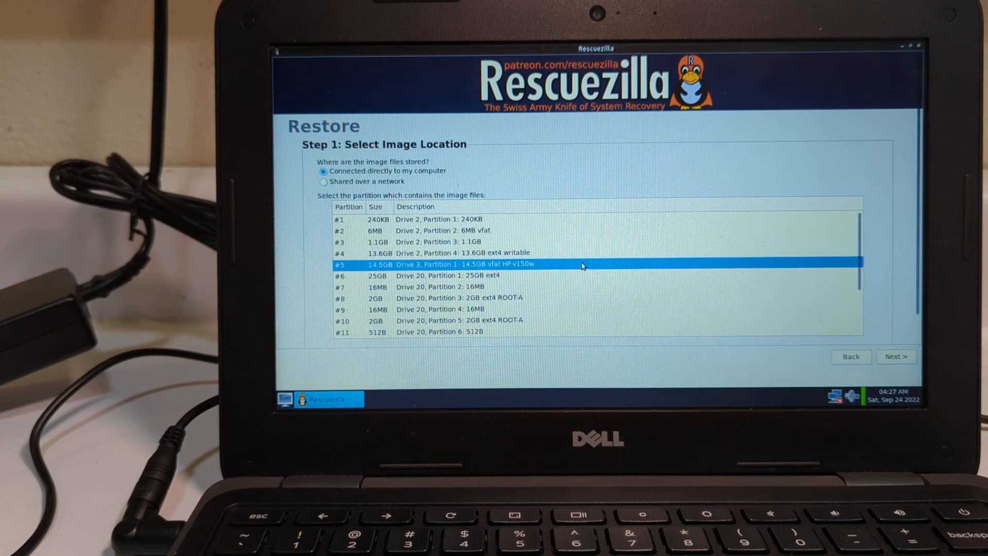
pyautogui.moveTo(854, 346)
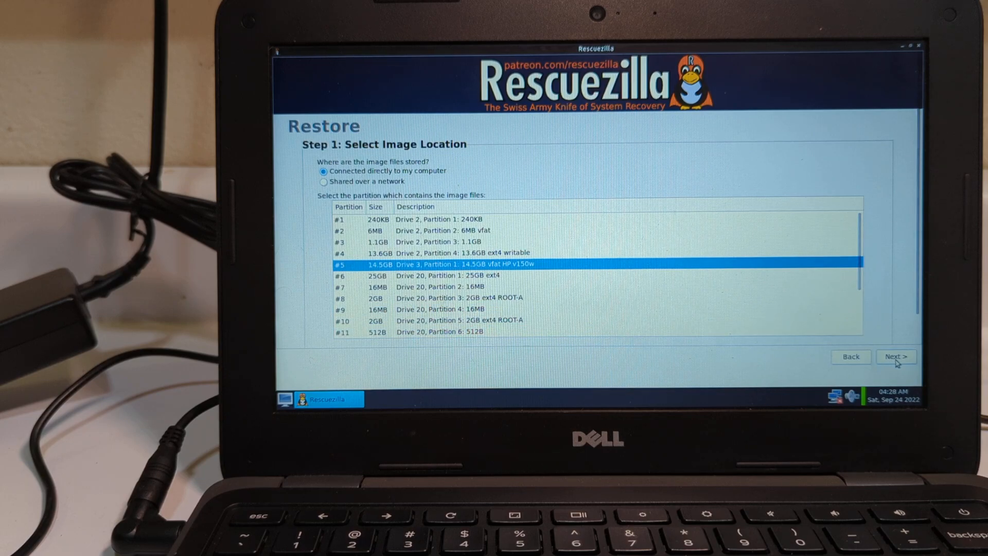
# Step: Select the 2022-09-17 29.1GB backup image from /mnt/backup and confirm it
pyautogui.click(895, 357)
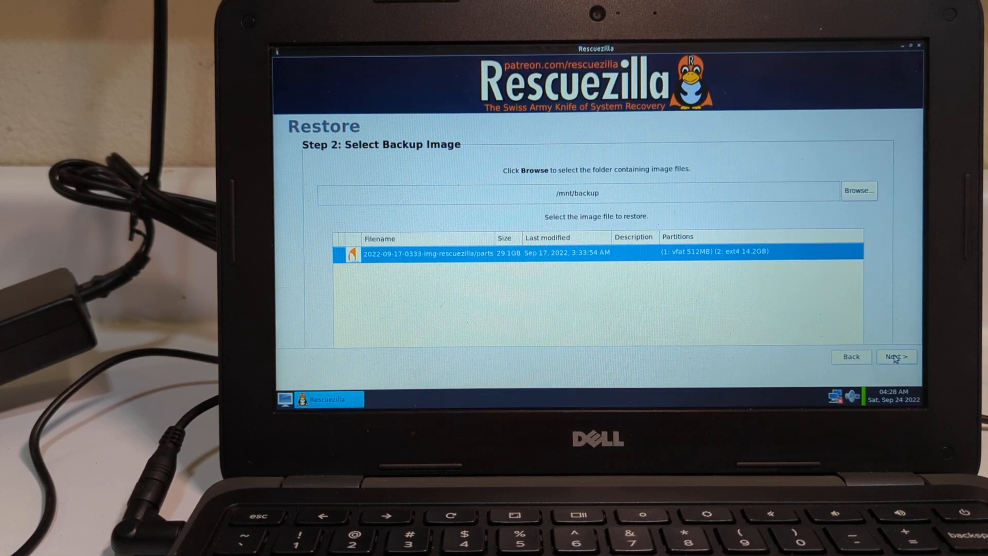
pyautogui.click(896, 357)
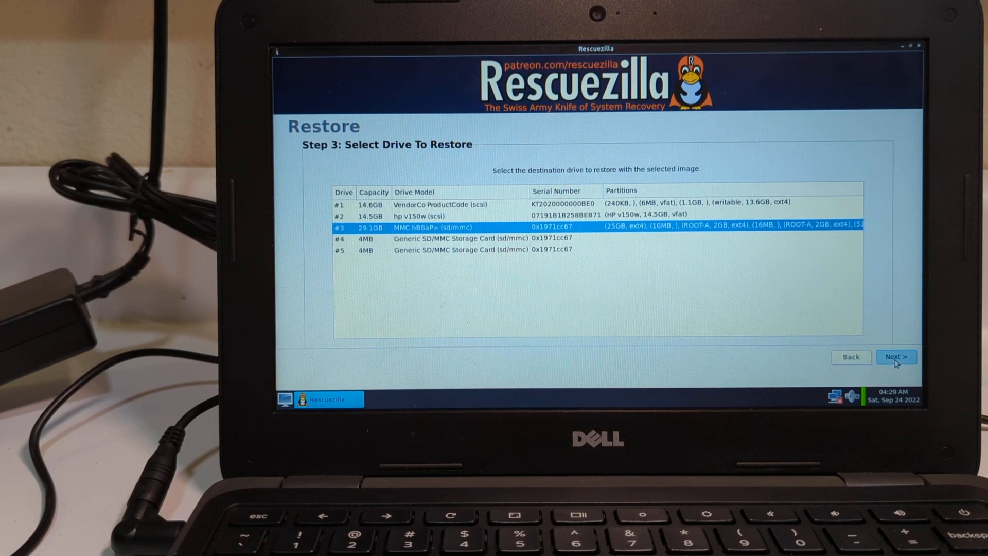
# Step: Accept drive #3 (29.1GB MMC) as restore destination and move to partition selection
pyautogui.click(895, 357)
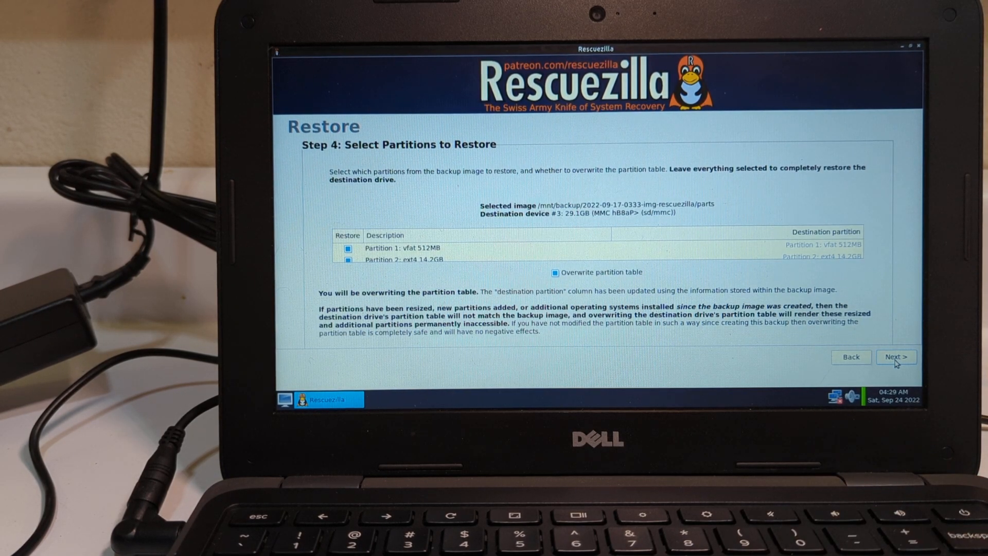
# Step: Keep all partitions, accept the restore summary and confirm overwriting the drive with Yes
pyautogui.click(896, 357)
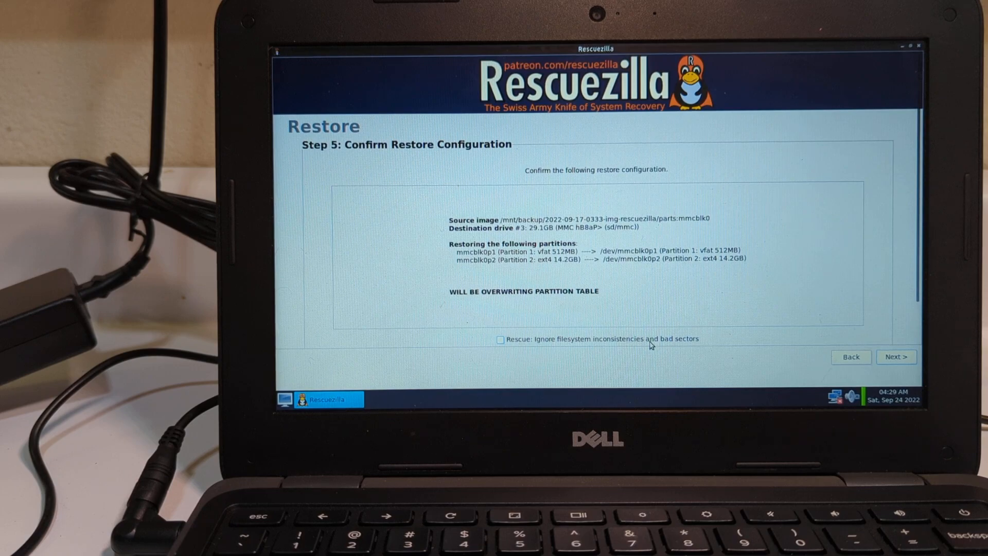
pyautogui.moveTo(728, 342)
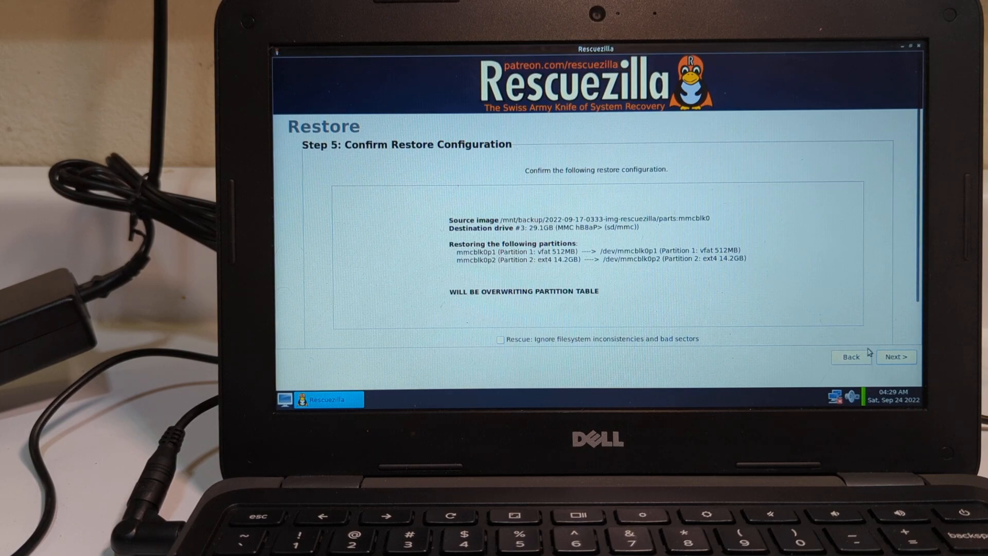
pyautogui.click(895, 357)
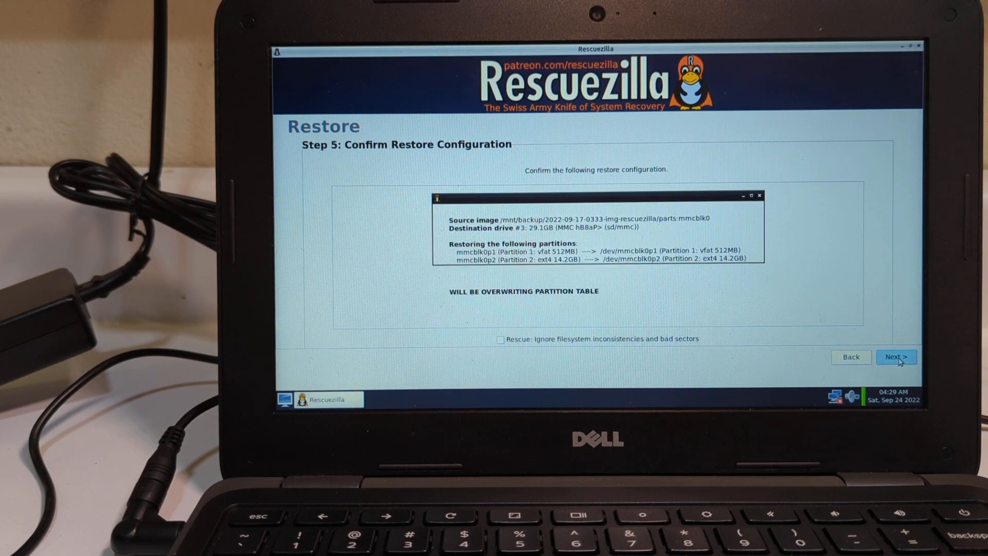
pyautogui.click(895, 357)
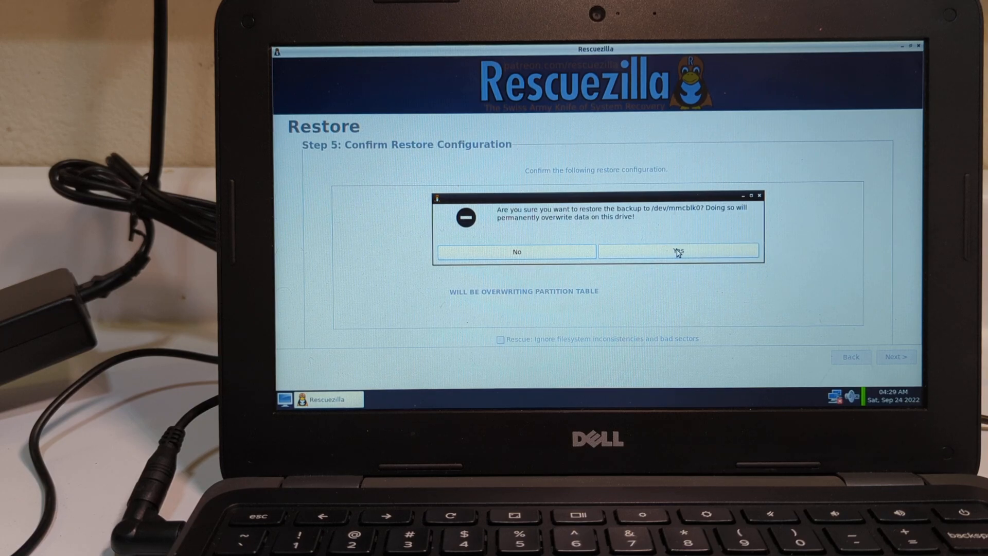
pyautogui.click(678, 251)
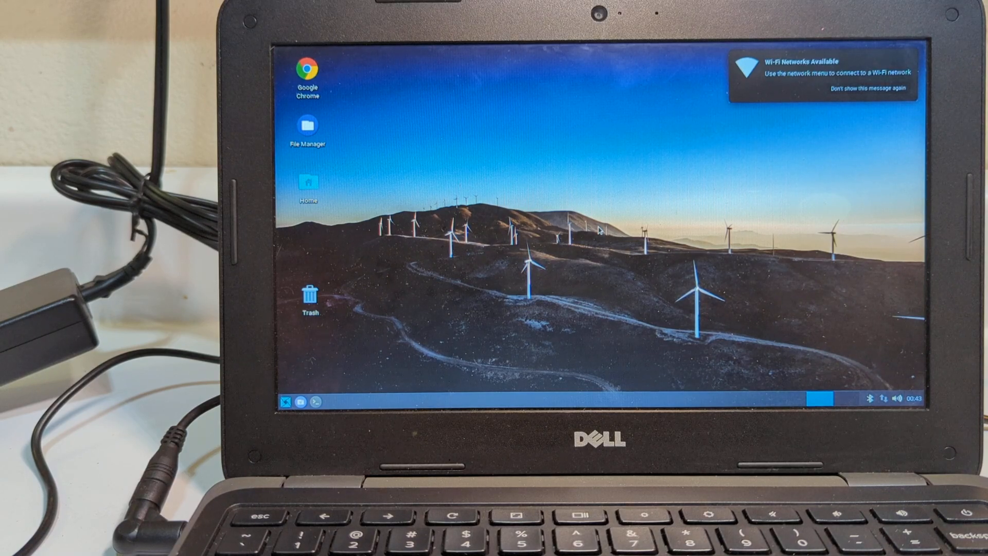
# Step: Connect to the Guest2108 Wi-Fi network with its password
pyautogui.click(866, 89)
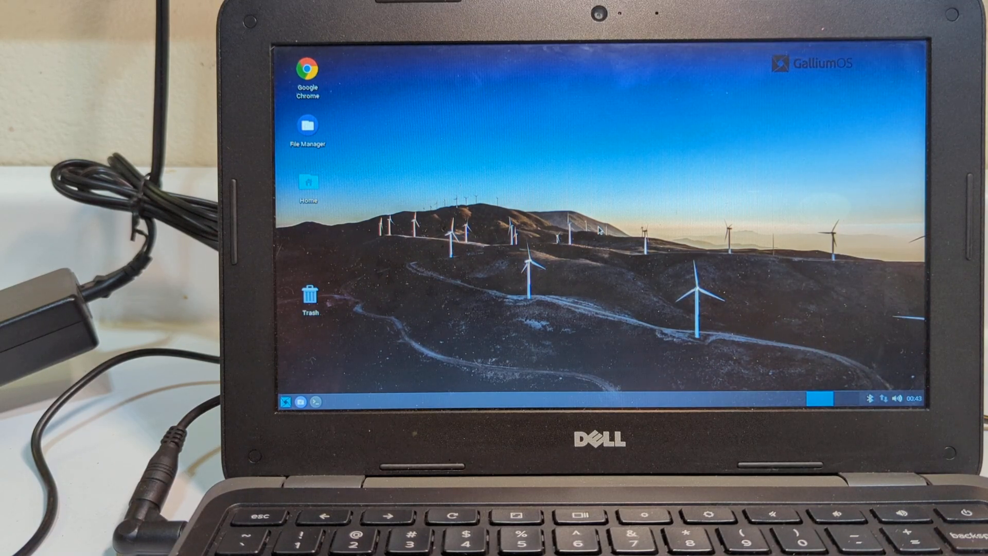
pyautogui.moveTo(885, 399)
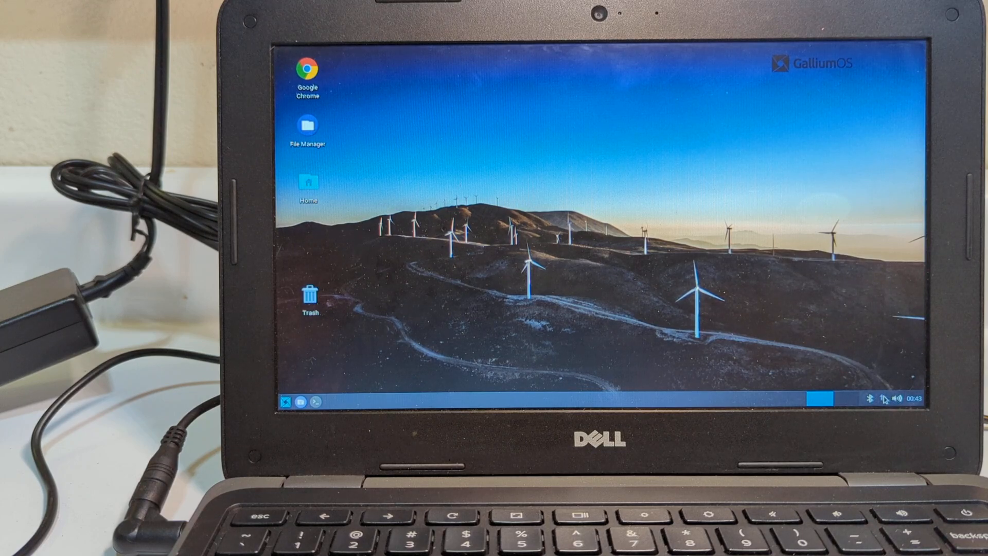
pyautogui.click(878, 399)
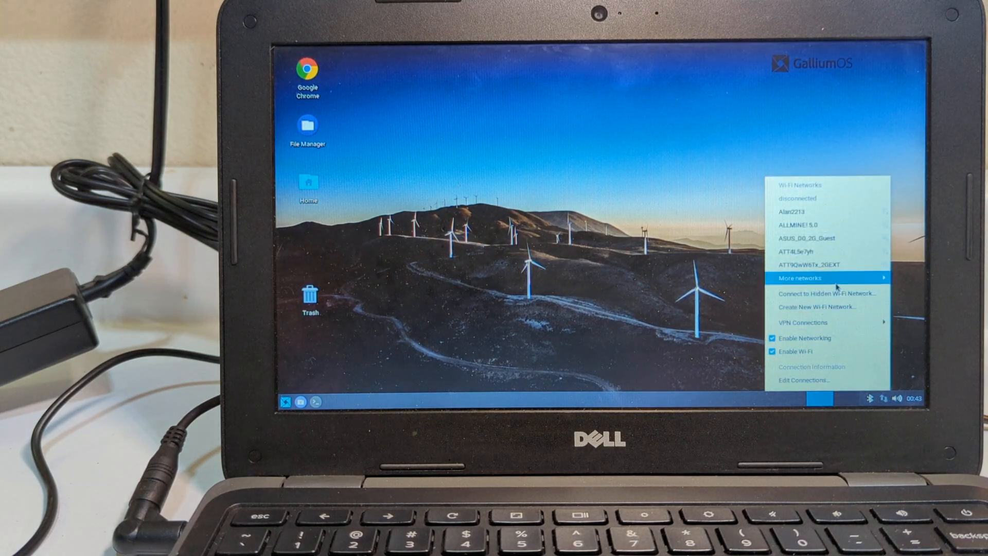
pyautogui.click(799, 278)
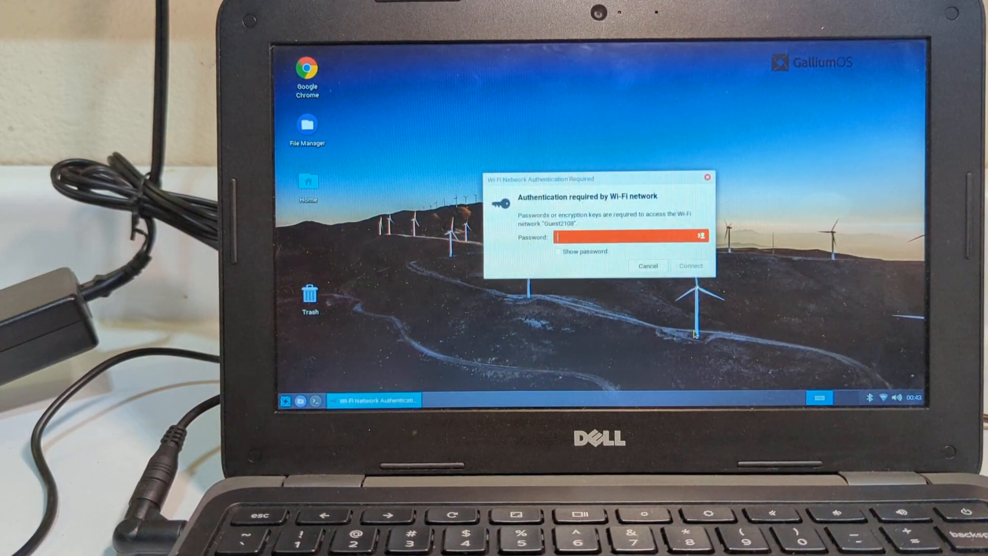
pyautogui.write('password')
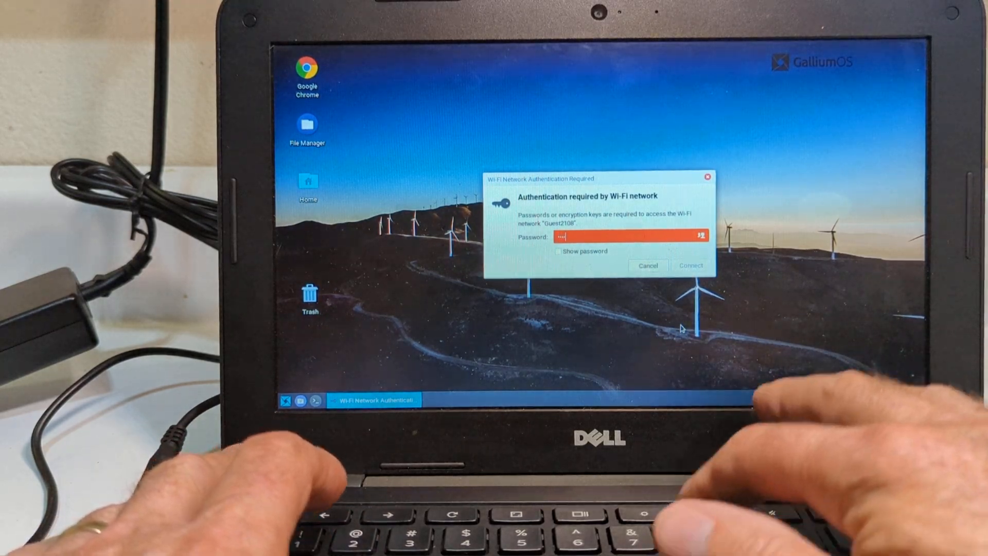
pyautogui.click(690, 266)
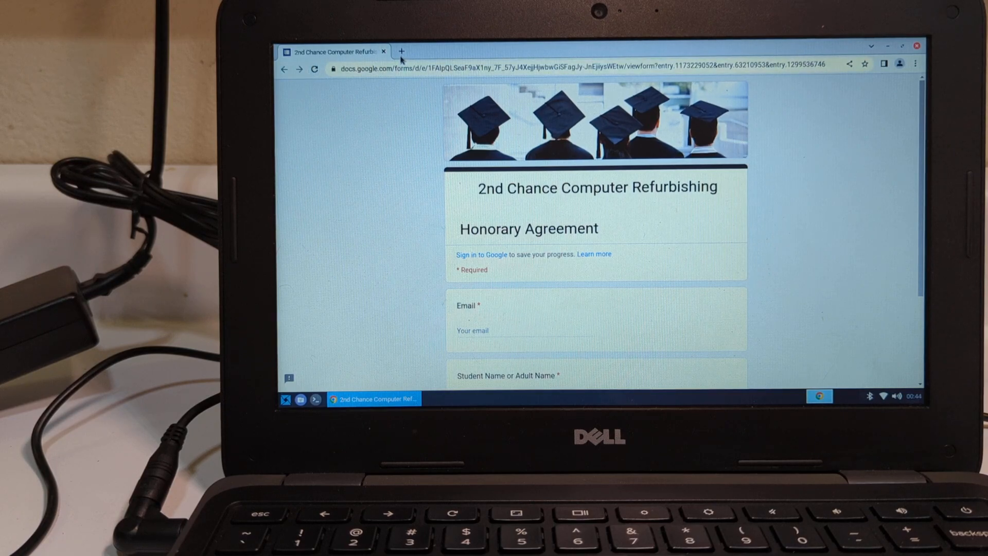
# Step: Load YouTube in a new Chrome tab by entering 'youtube' in the address bar
pyautogui.click(402, 51)
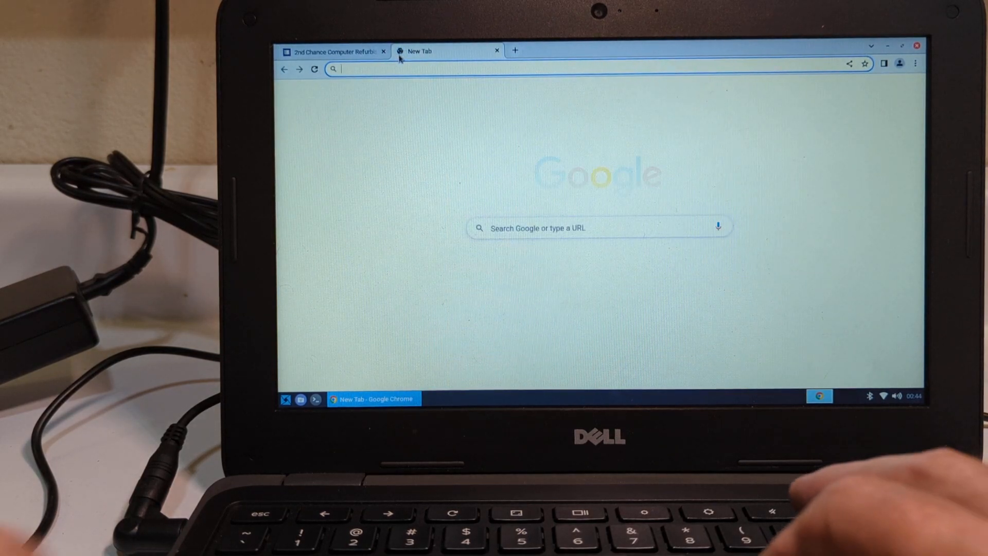
pyautogui.write('youtube.com')
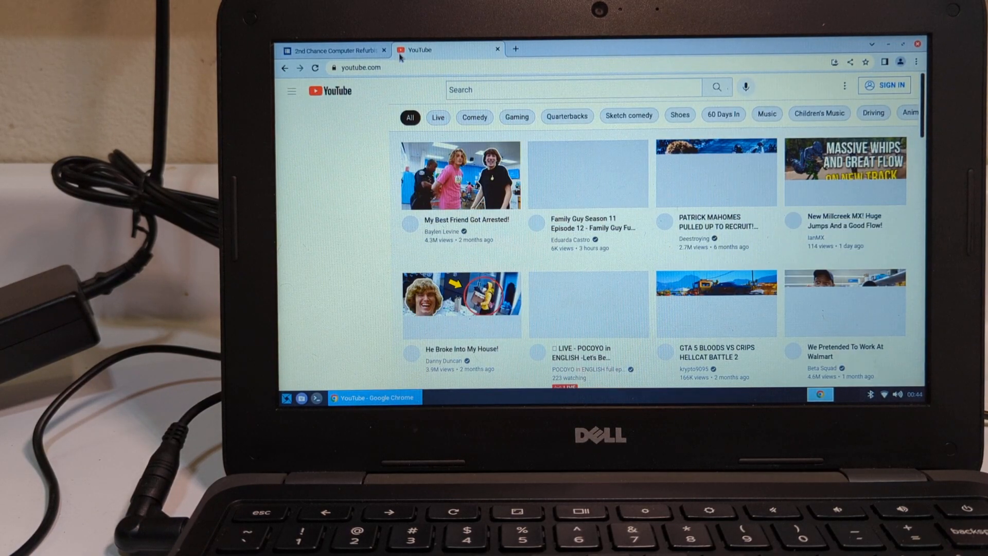
pyautogui.click(291, 91)
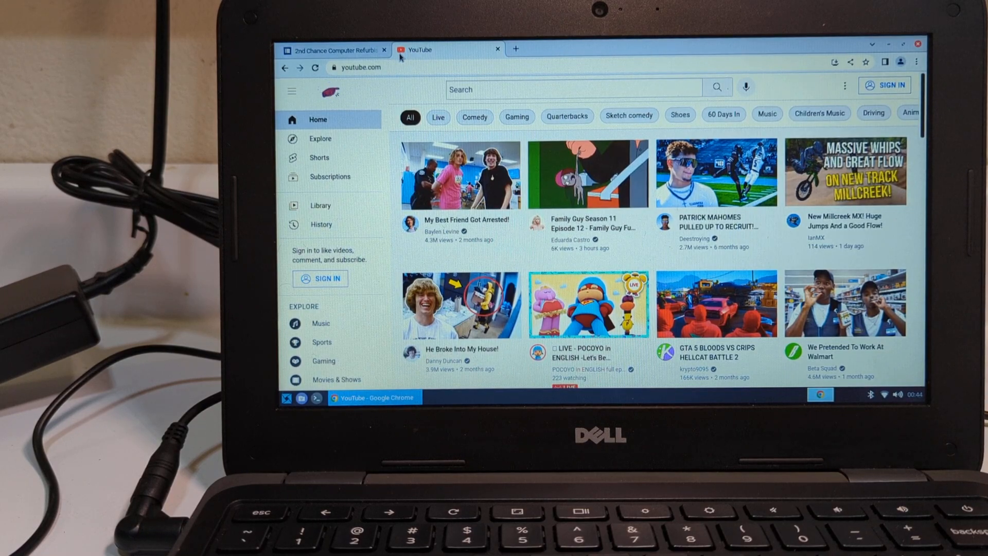
pyautogui.moveTo(570, 75)
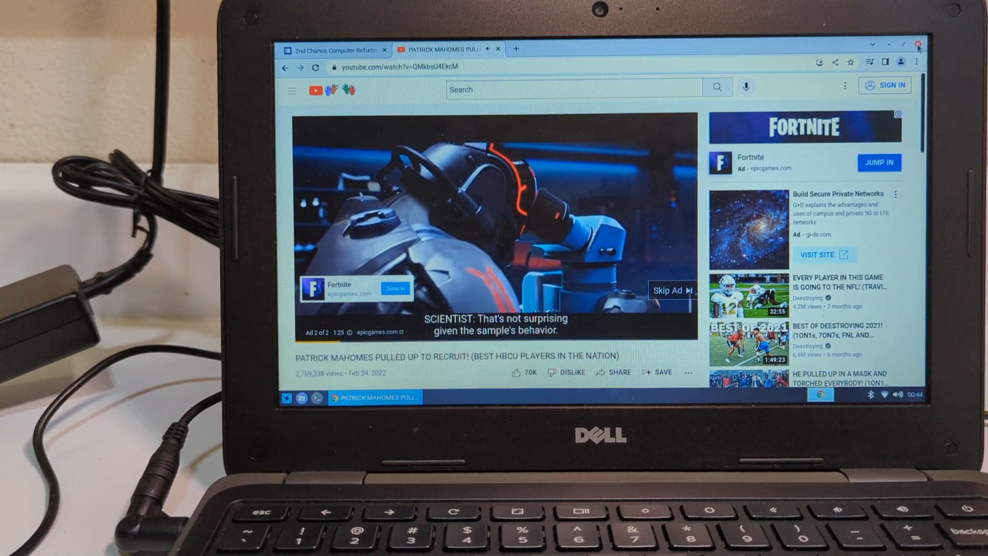
# Step: Close Chrome after the Patrick Mahomes video plays, returning to the desktop
pyautogui.click(917, 45)
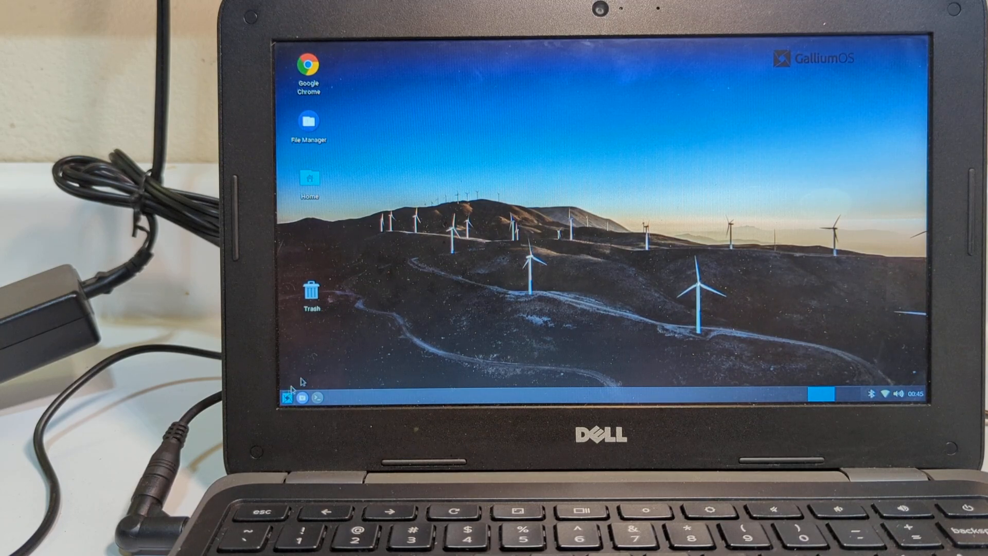
# Step: Start GalliumOS Update from the Whisker applications menu
pyautogui.click(289, 396)
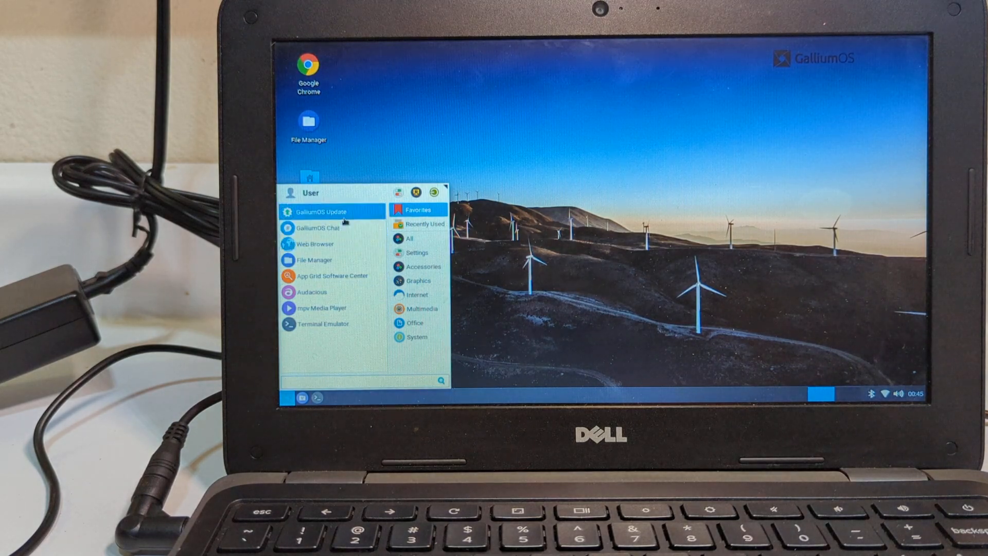
pyautogui.click(321, 211)
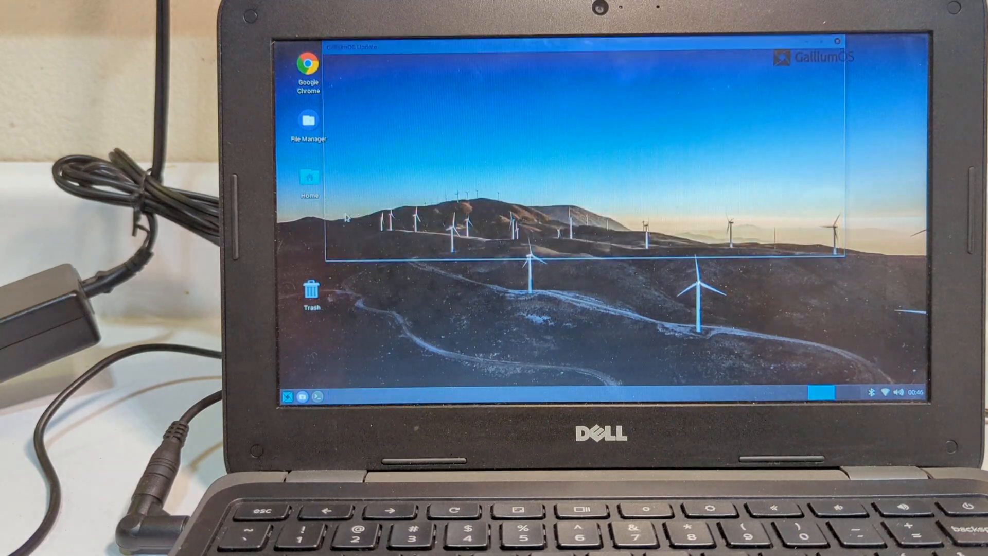
# Step: Dismiss the Update window and reach the Log Out / Restart / Shut Down dialog from the Whisker menu
pyautogui.click(836, 40)
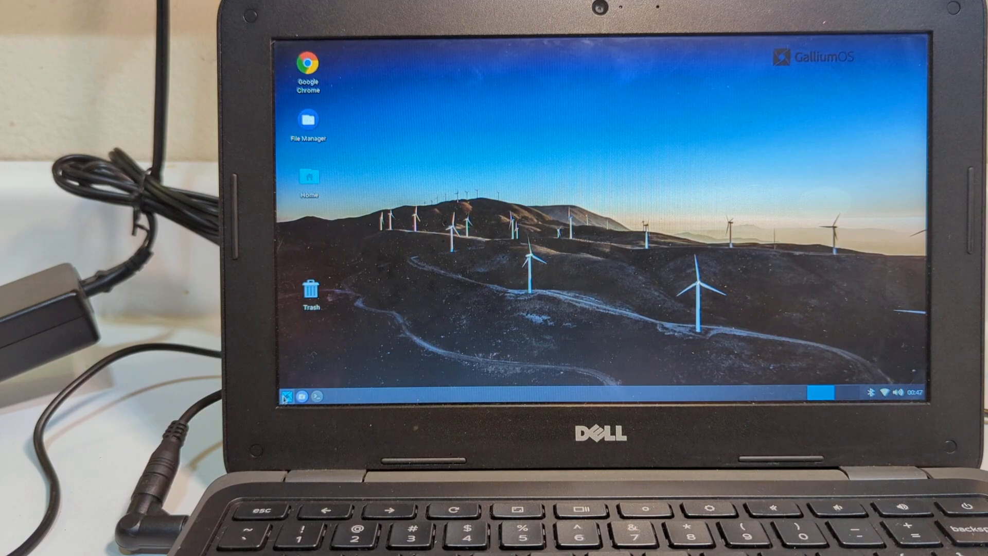
pyautogui.click(288, 395)
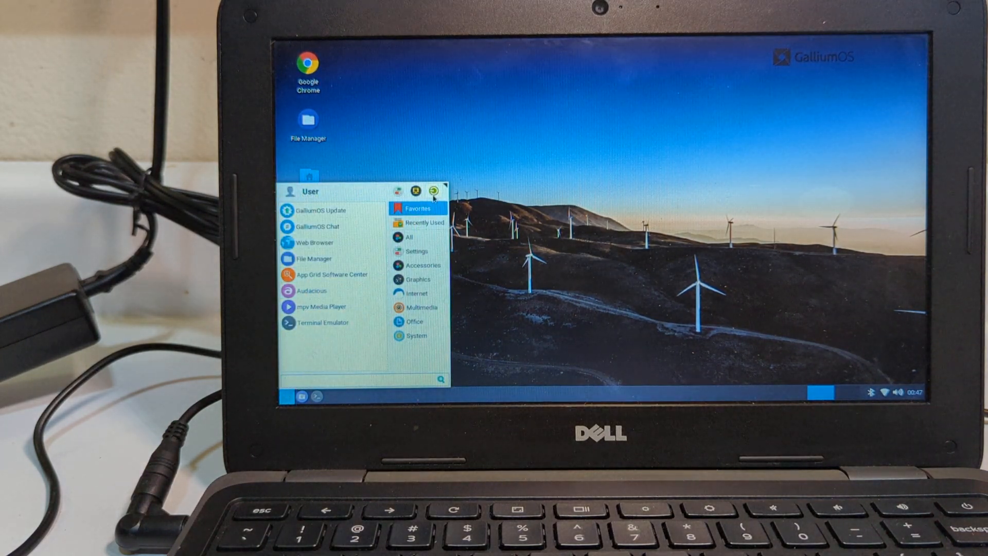
pyautogui.click(435, 189)
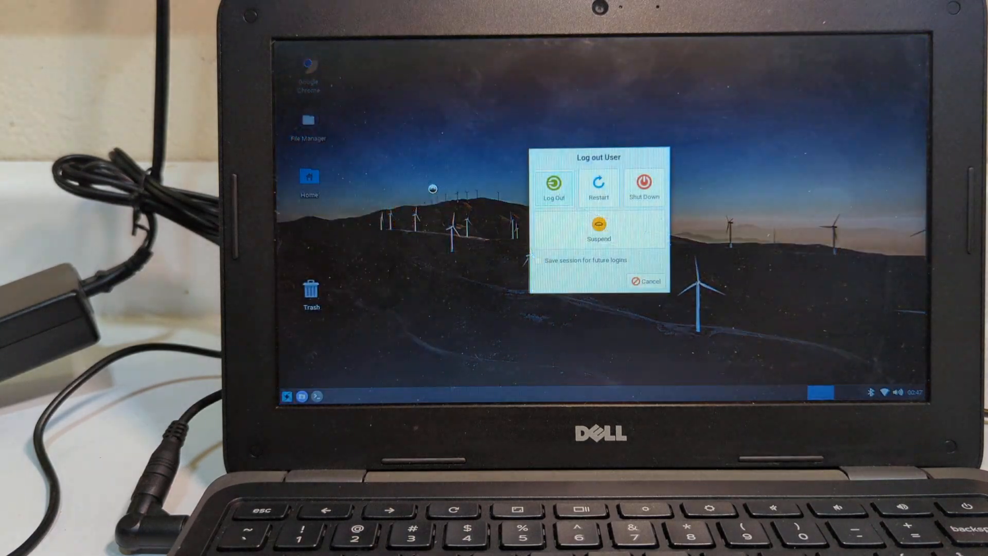